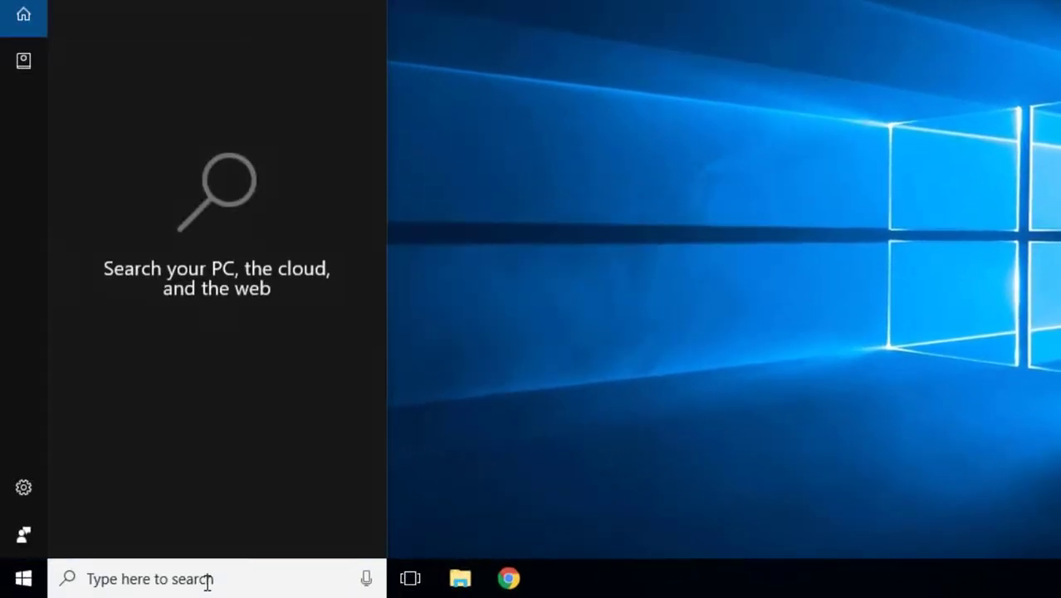
Launch Command Prompt from Start and run 'python --version', reporting Python 3.8.3
text(cmd)
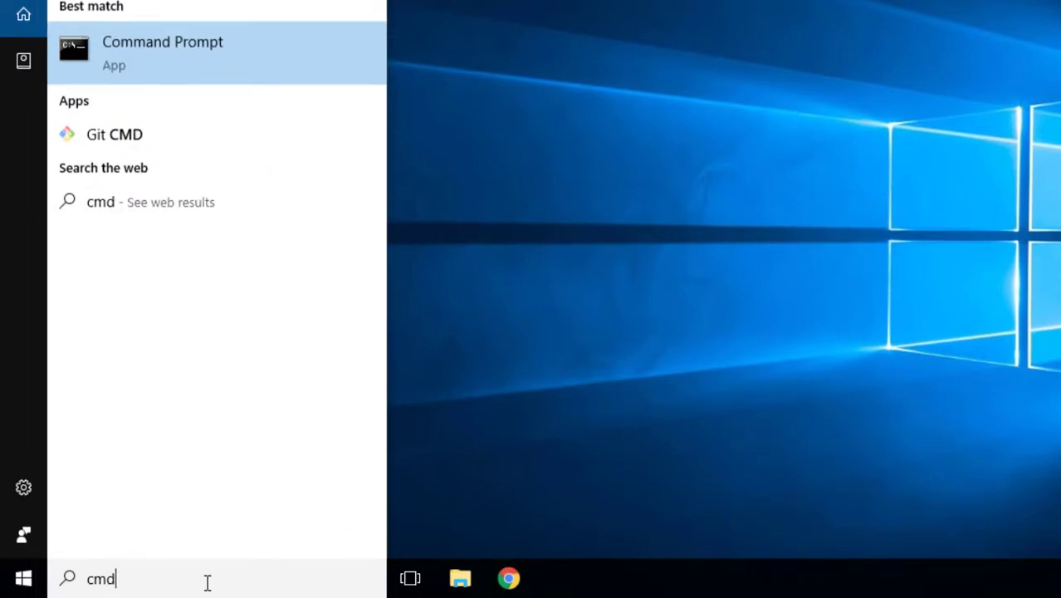
click(162, 53)
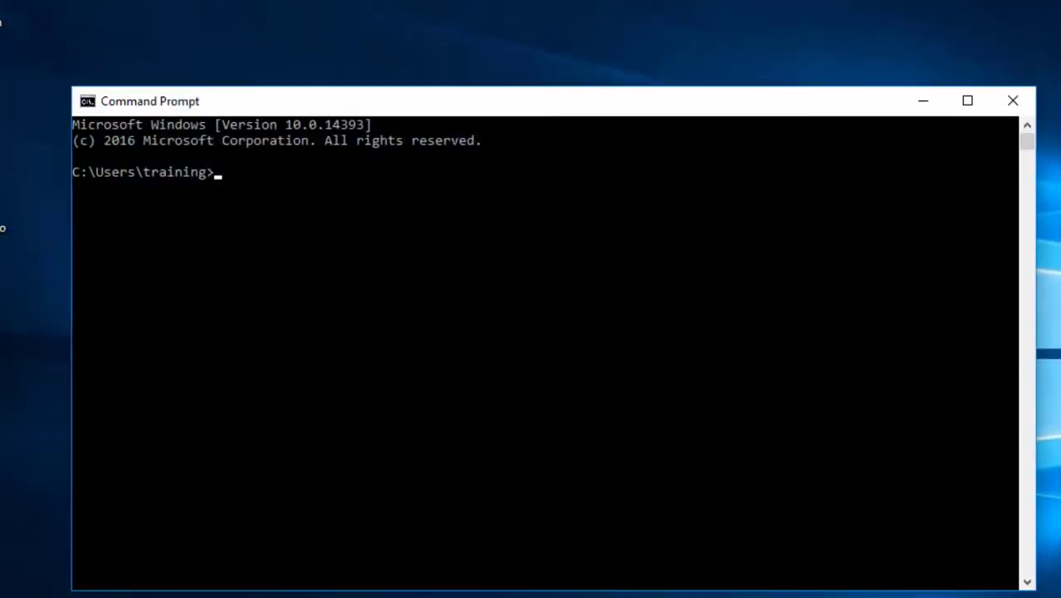
text(python -)
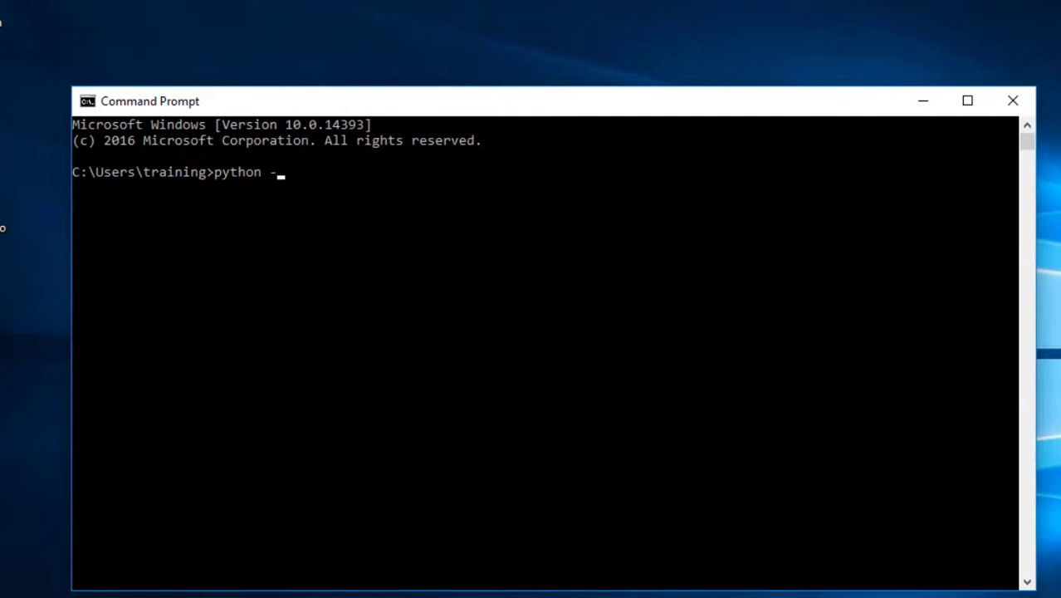
text(-version)
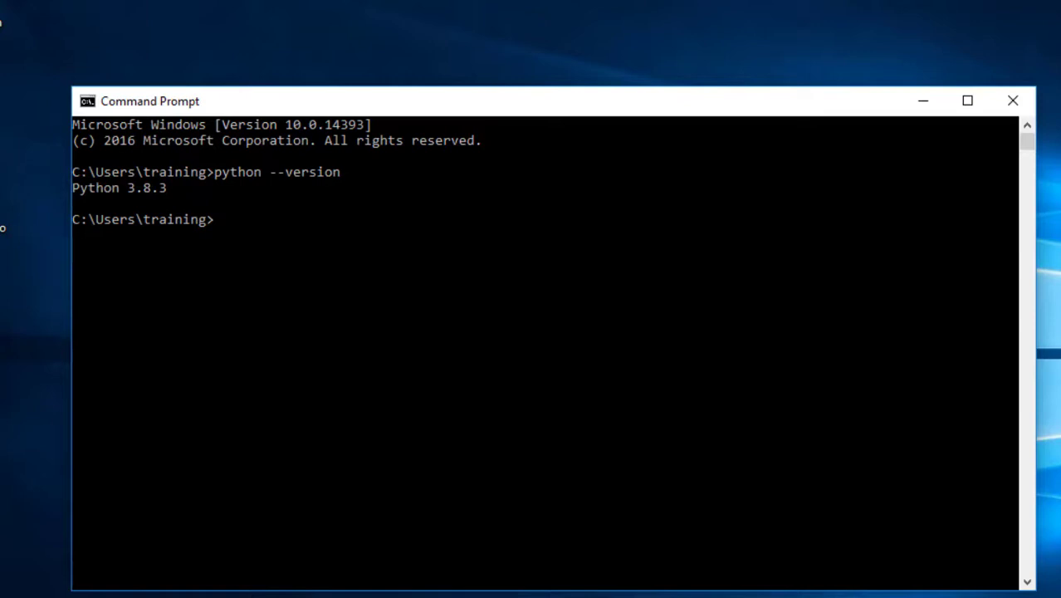
Run 'pip --version', which returns 'pip' is not recognized as a command
text(pip)
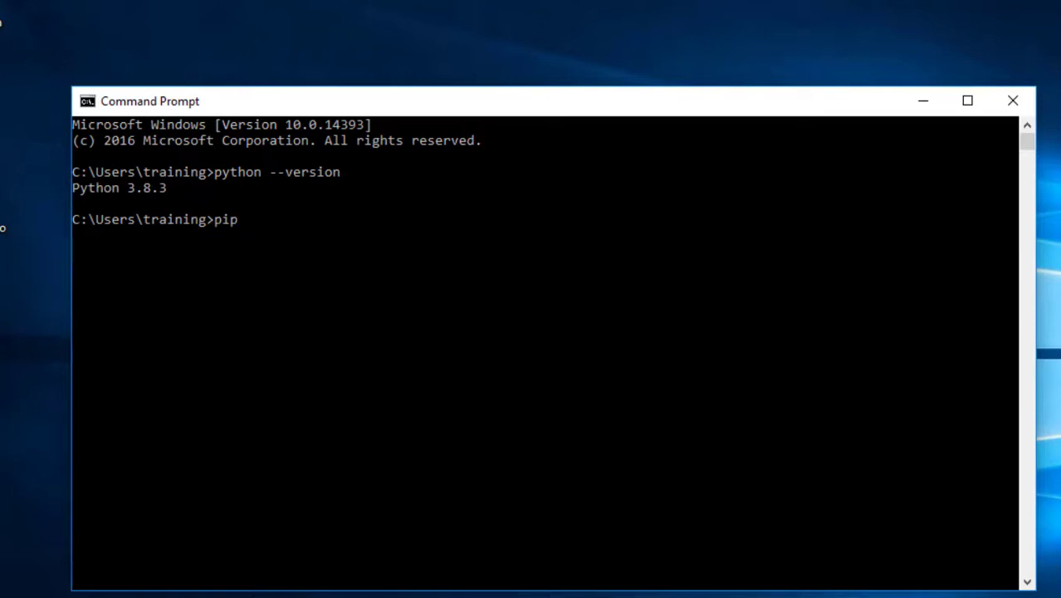
text(--version)
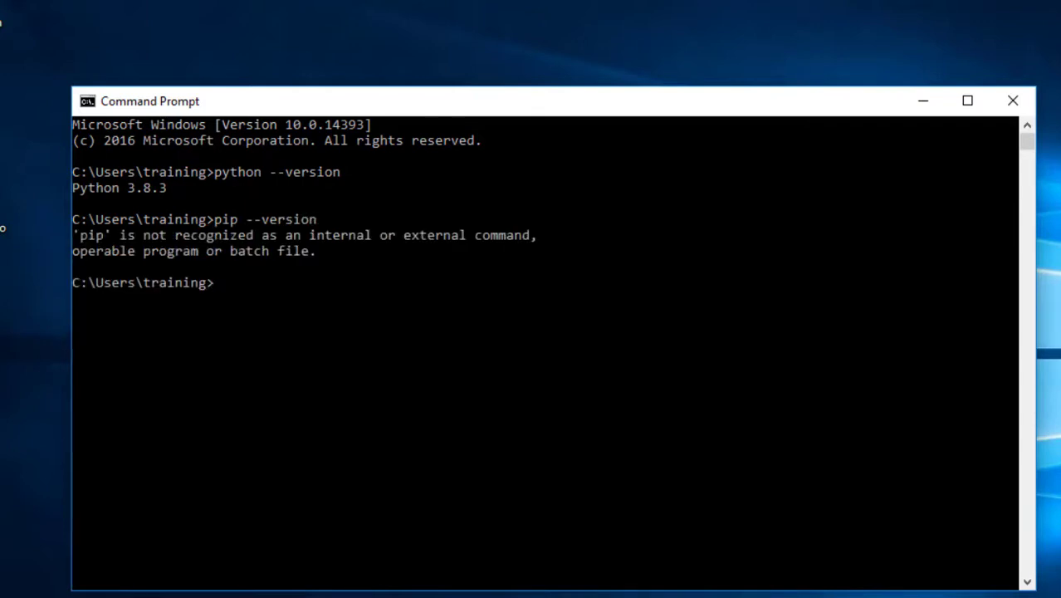
mouse_move(511, 448)
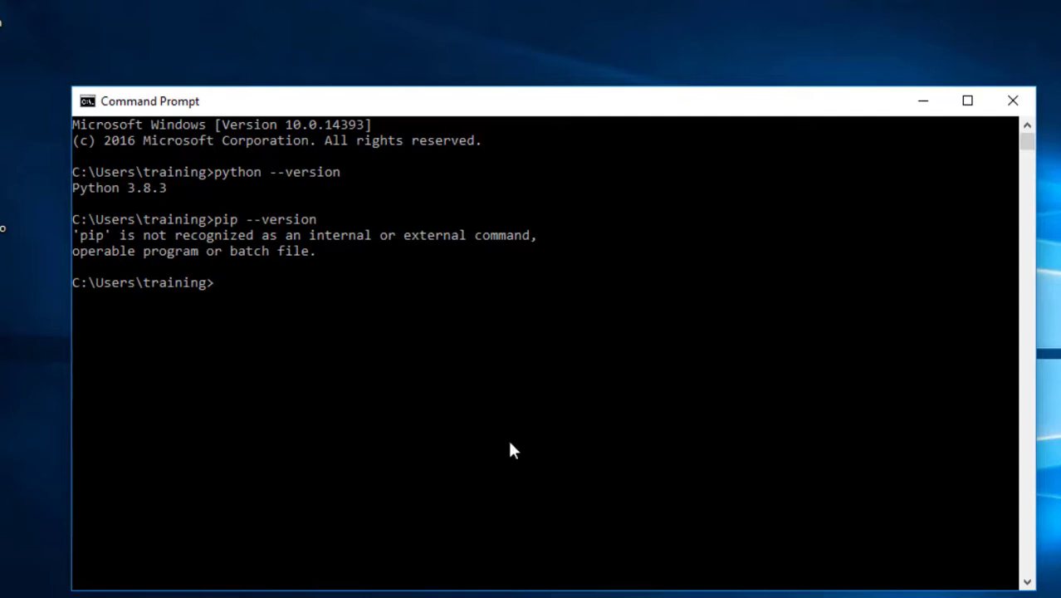
mouse_move(266, 332)
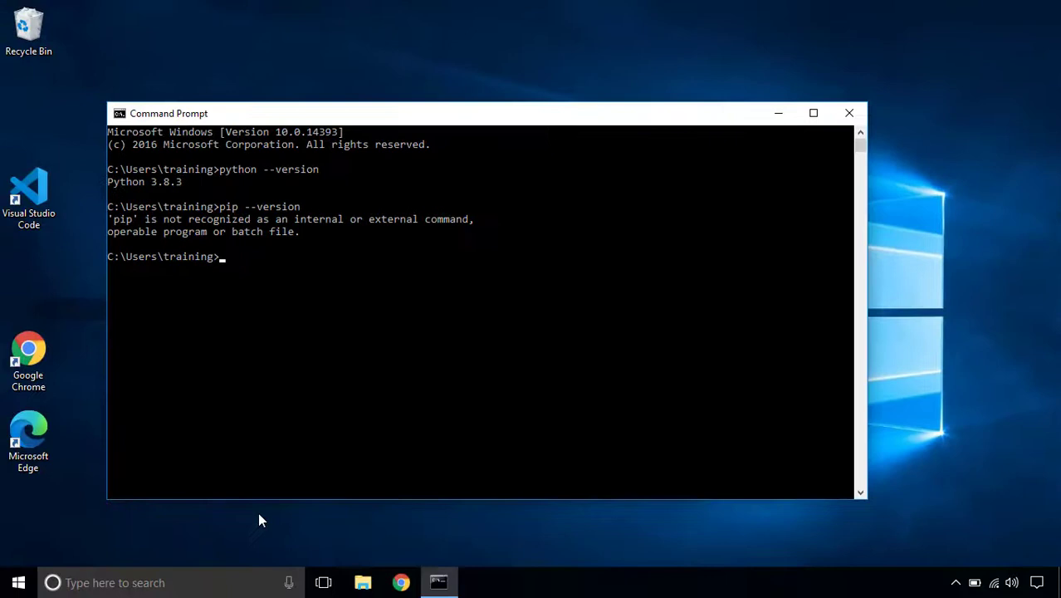
mouse_move(226, 581)
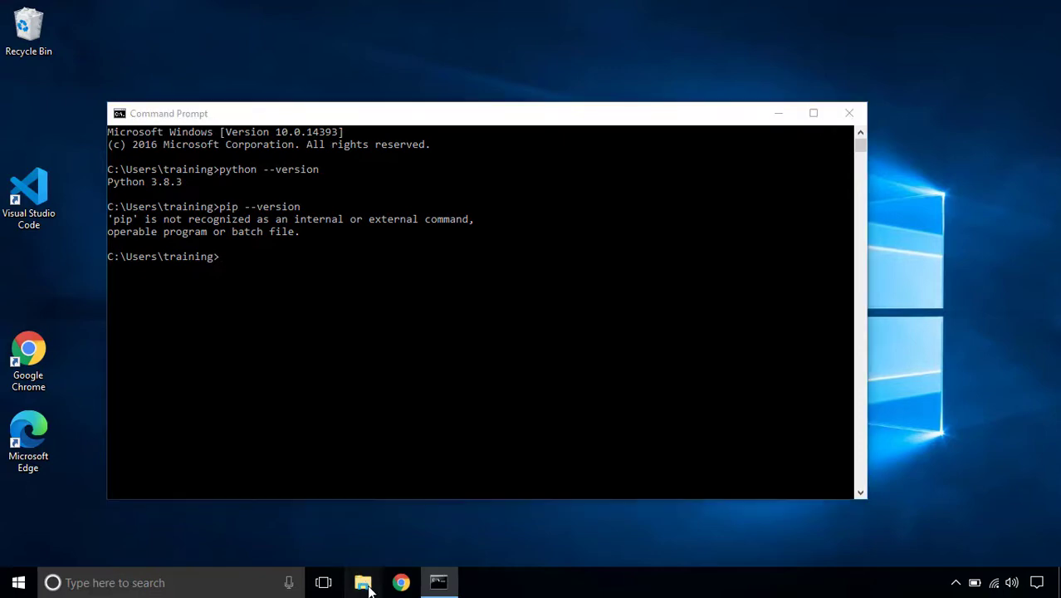
Browse File Explorer from This PC through C: > Users > user > AppData
click(362, 581)
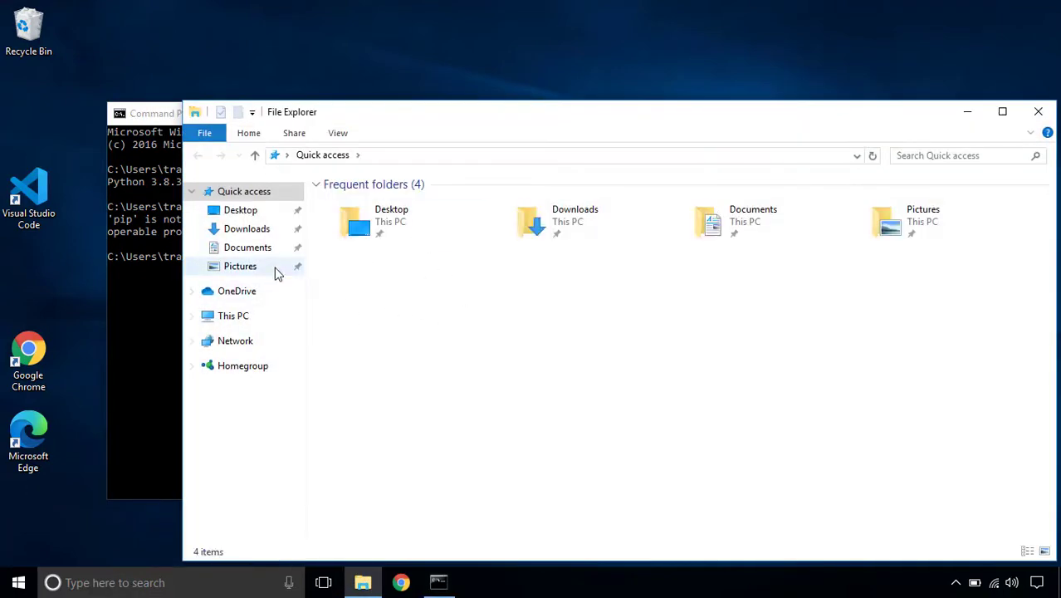
click(233, 316)
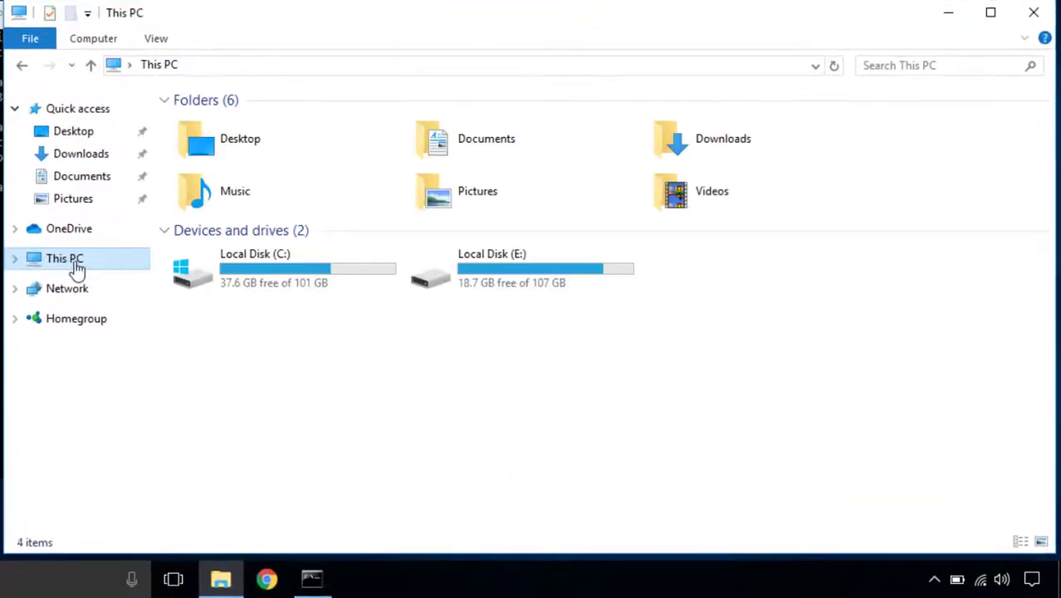
double_click(256, 267)
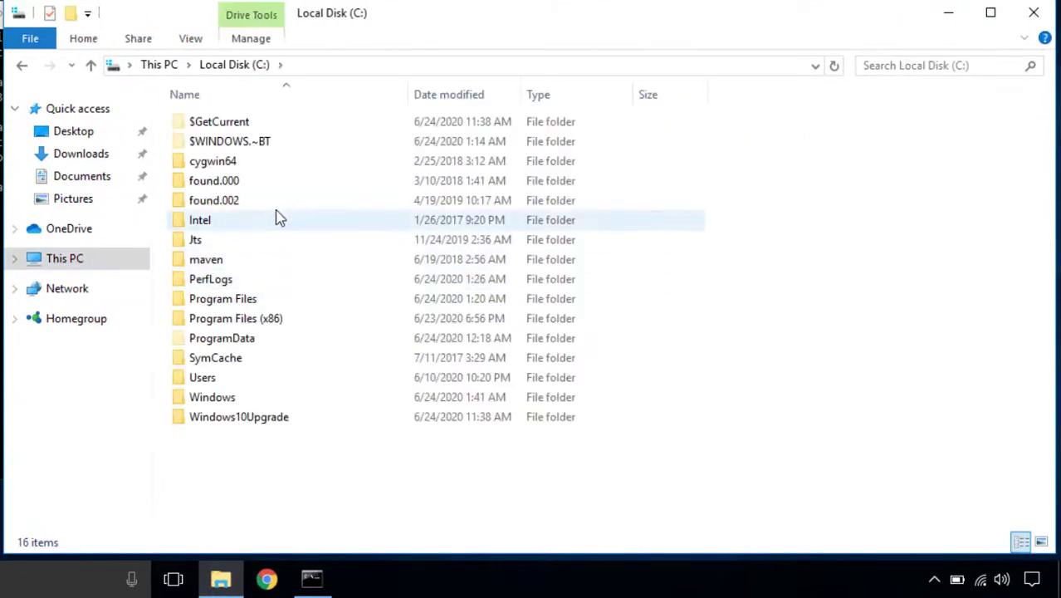
double_click(203, 377)
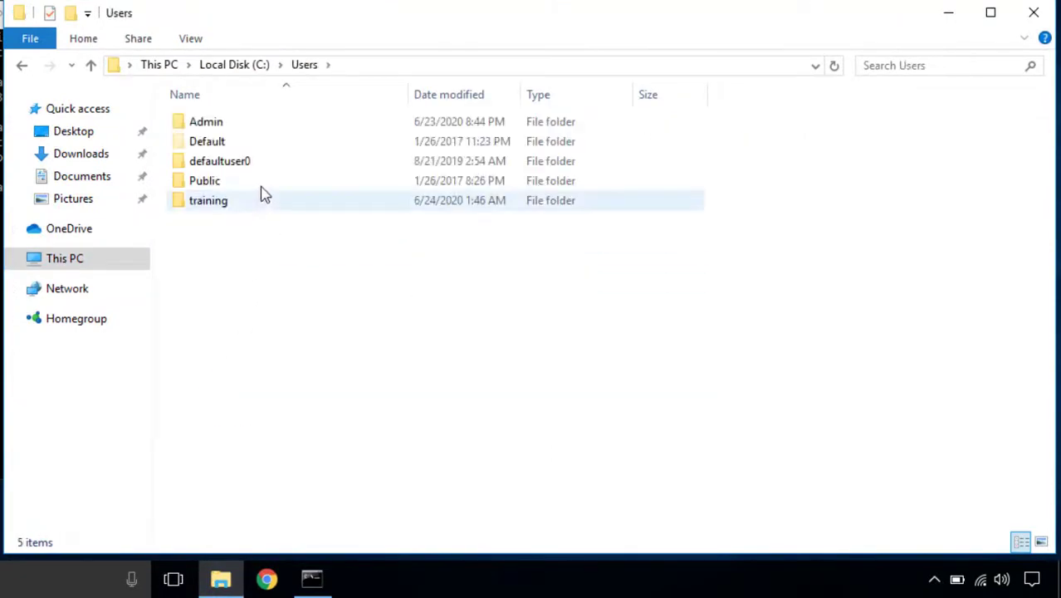
double_click(207, 199)
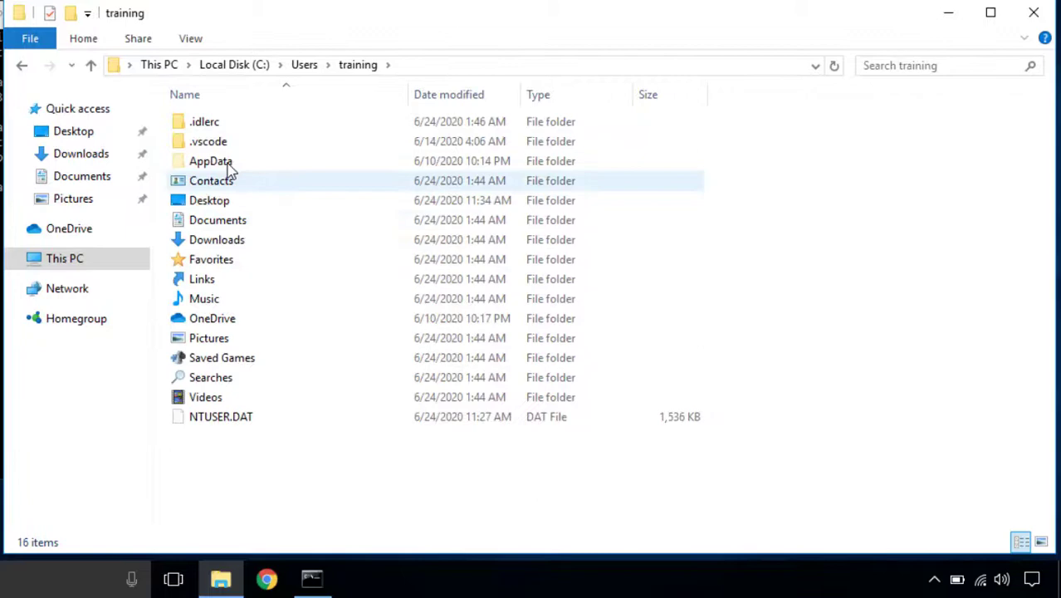
double_click(209, 160)
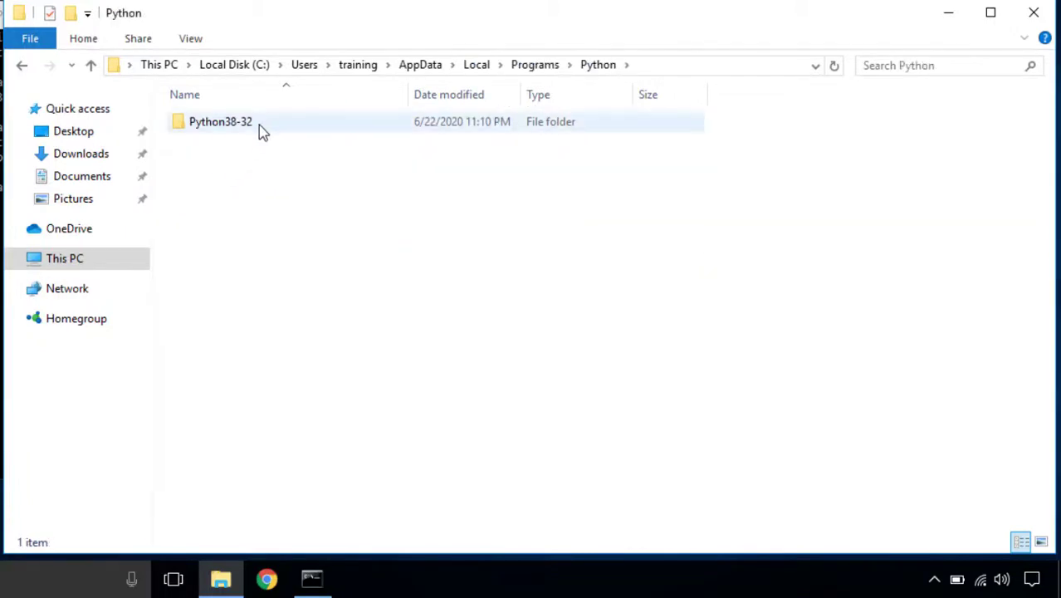
Reach the Python38-32 installation and open its Scripts folder holding pip and pip3
double_click(220, 121)
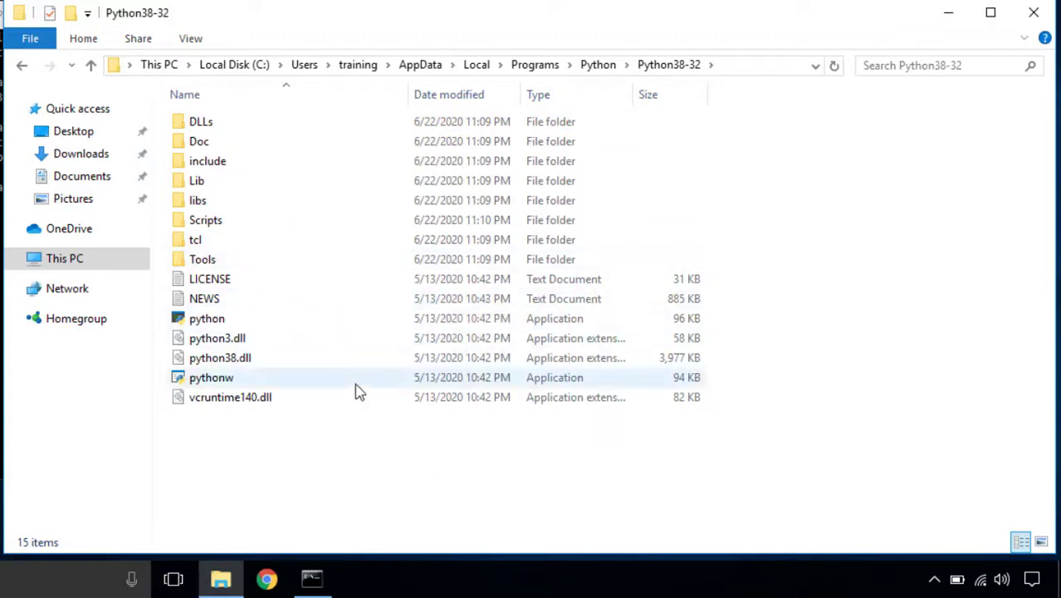
mouse_move(399, 279)
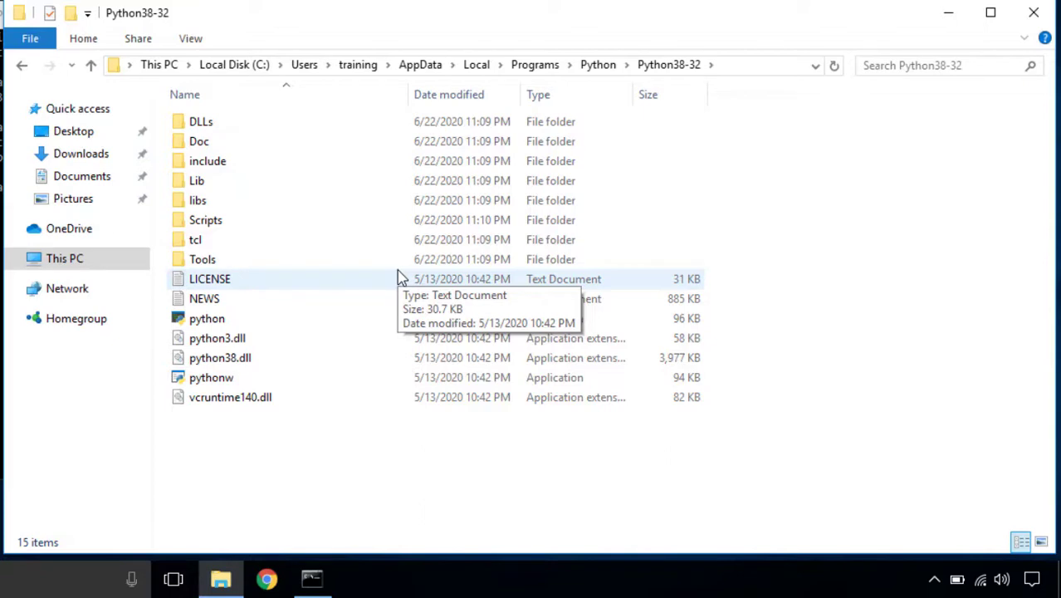
mouse_move(743, 73)
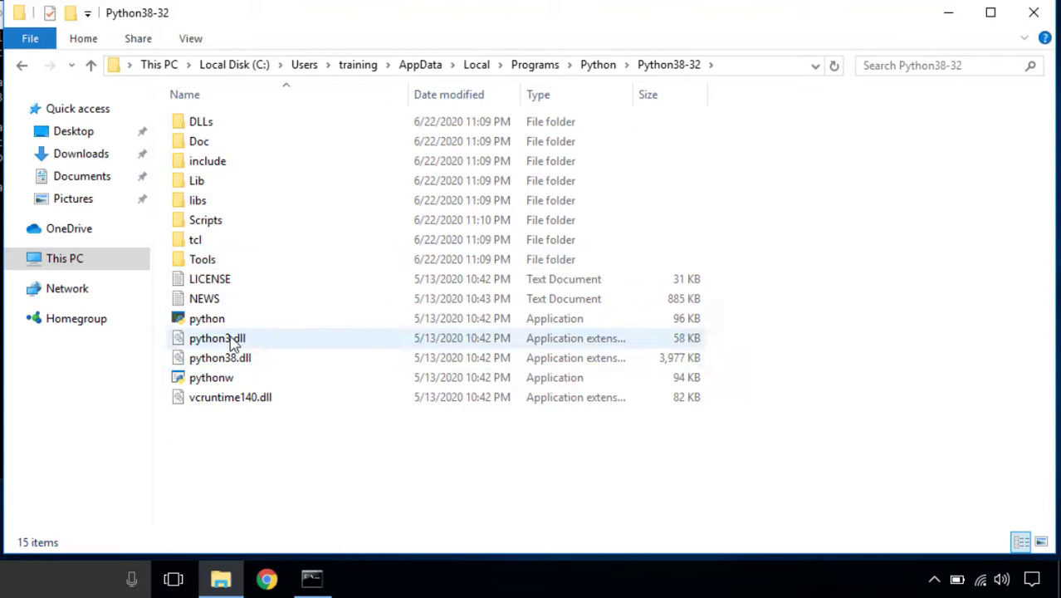
click(206, 319)
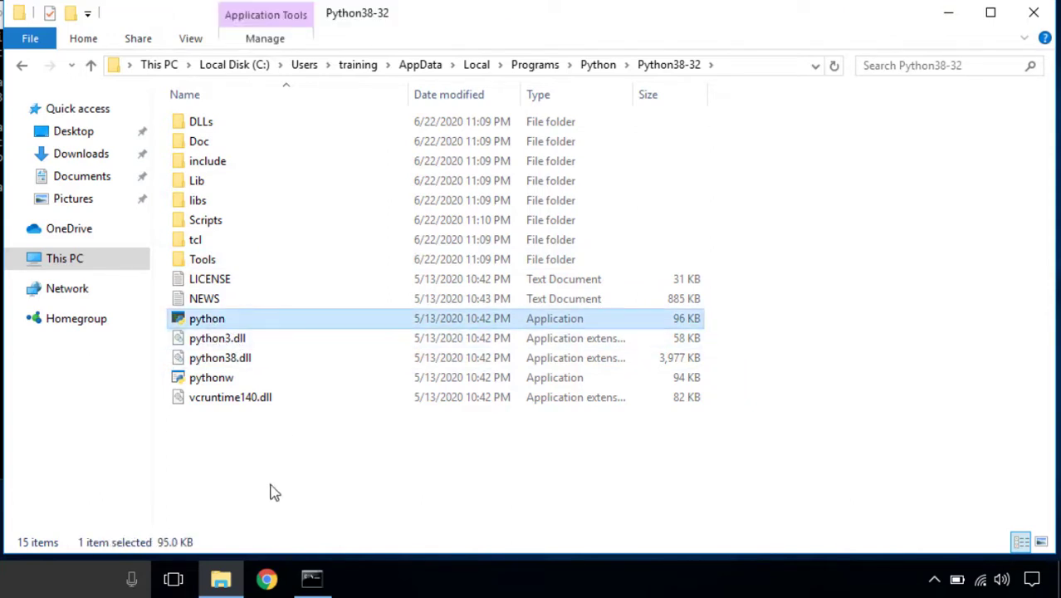
mouse_move(233, 234)
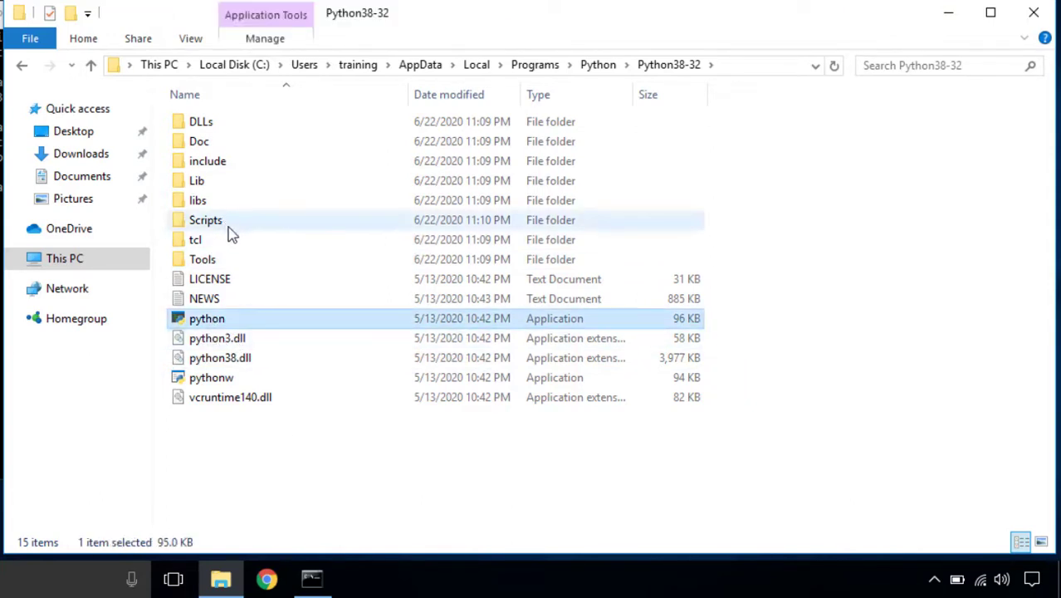
mouse_move(231, 233)
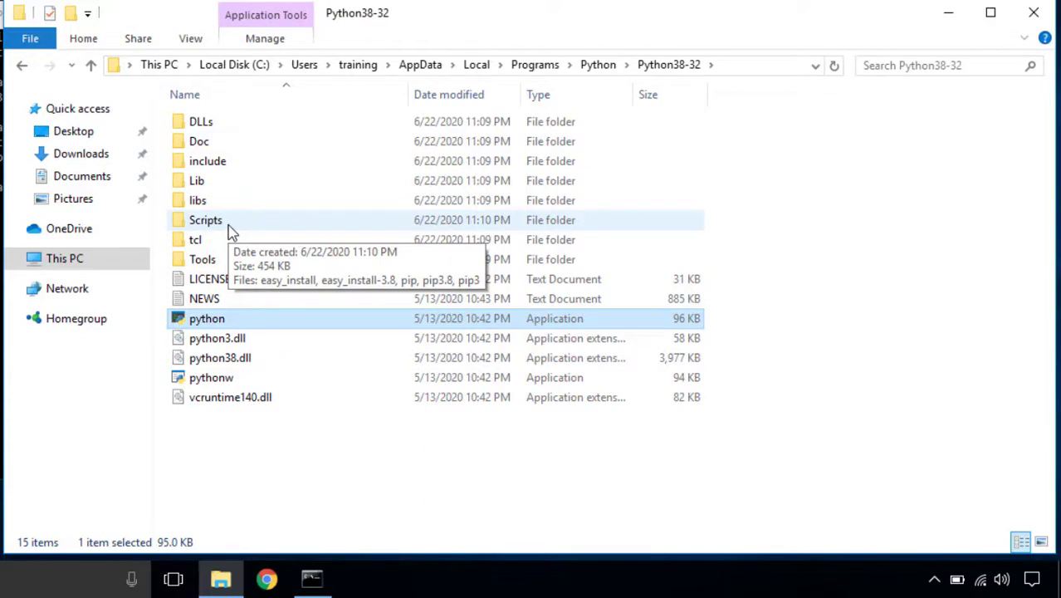
double_click(204, 219)
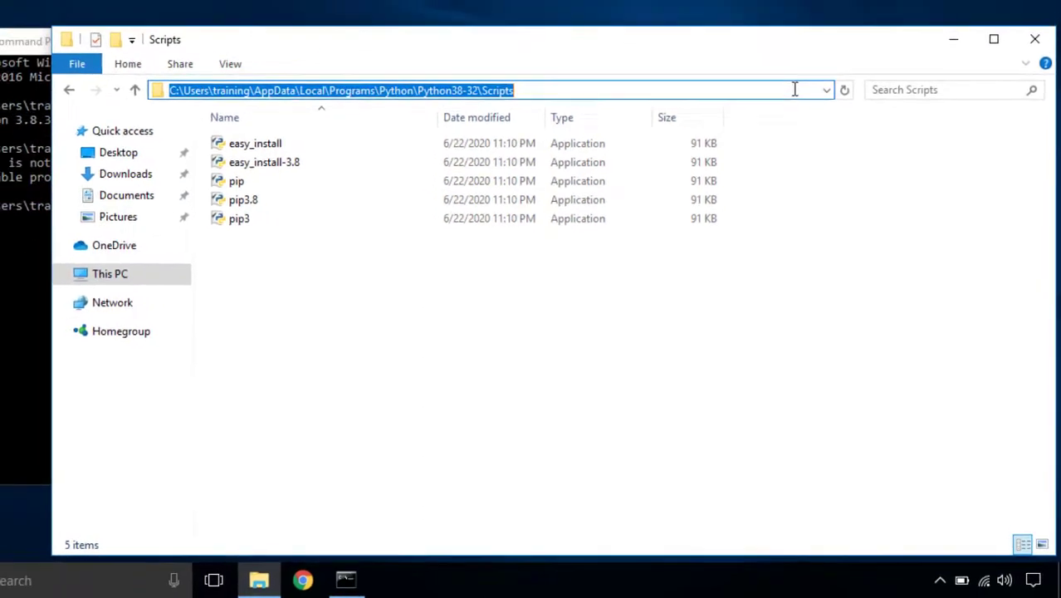
Search Control Panel for 'edit' and open Edit environment variables for your account
text(con)
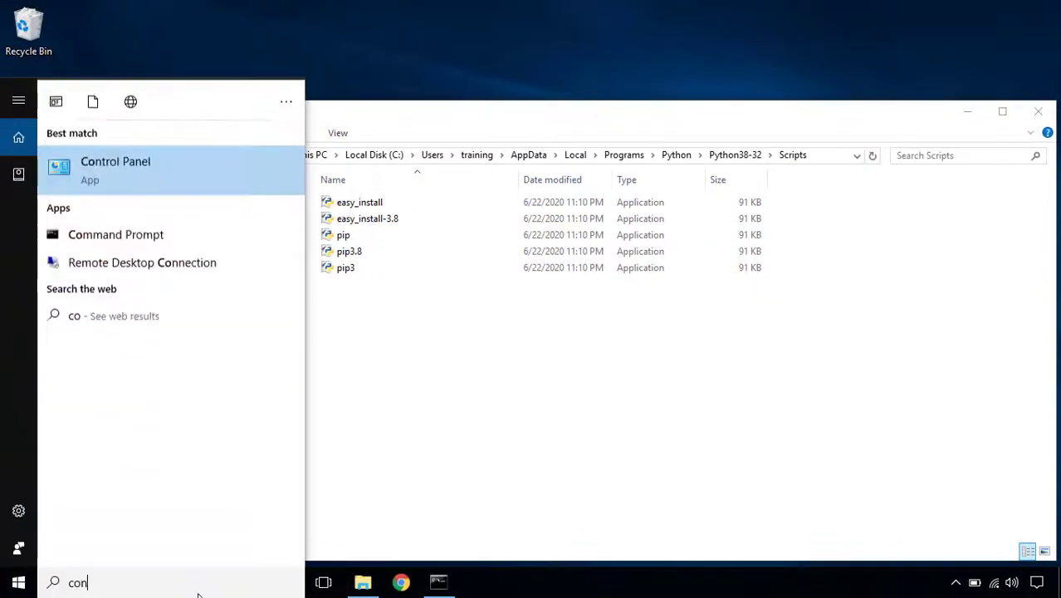
click(116, 161)
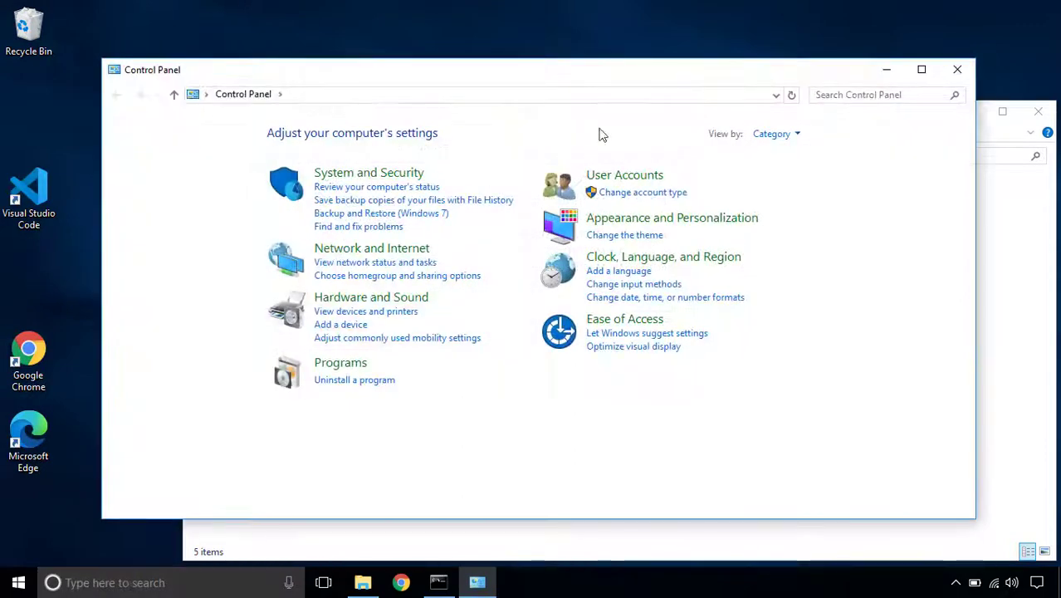
click(879, 93)
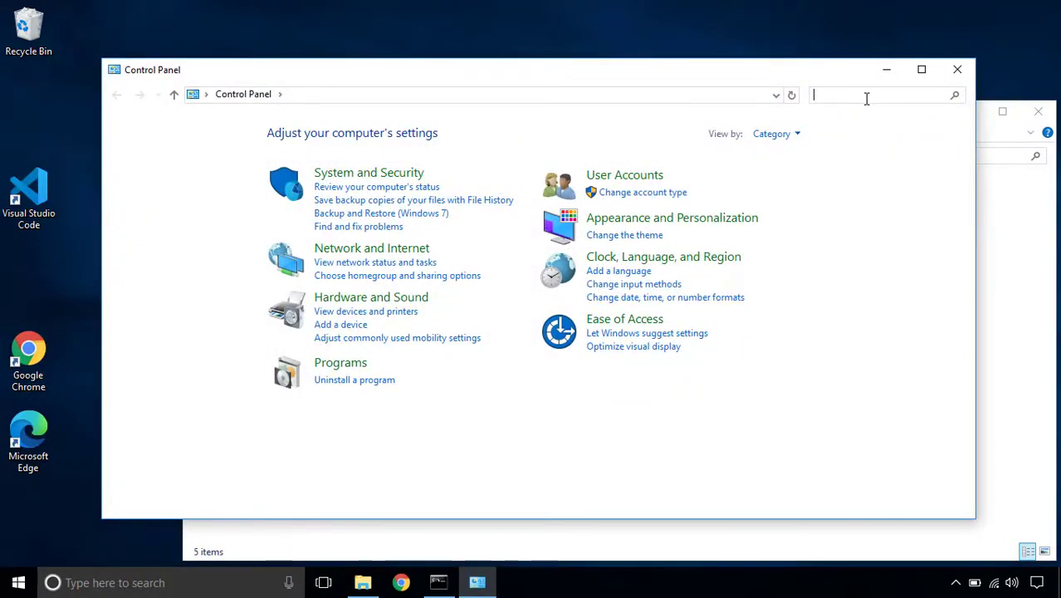
text(edit)
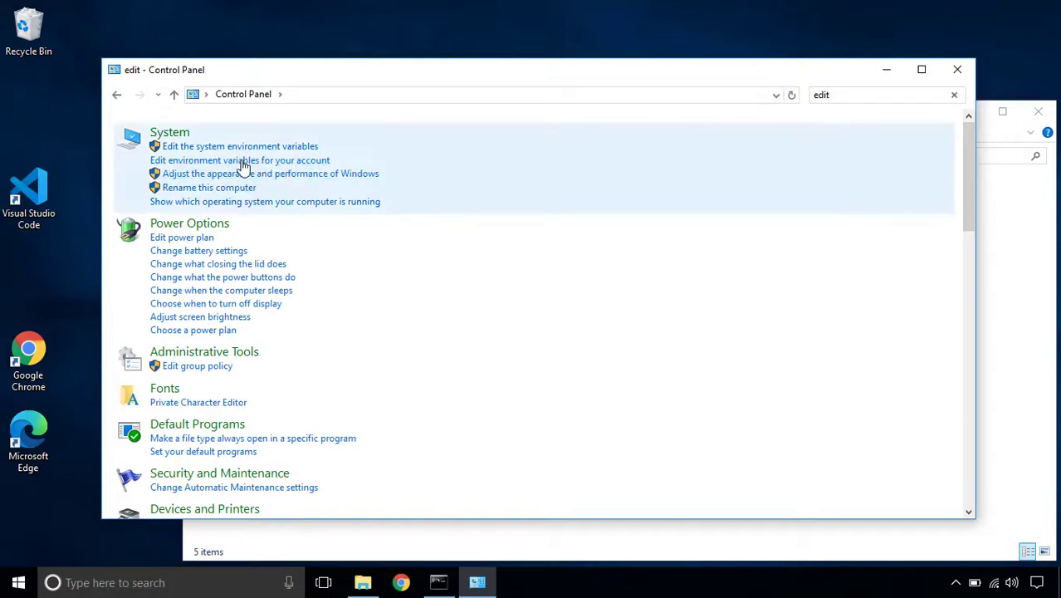
mouse_move(305, 171)
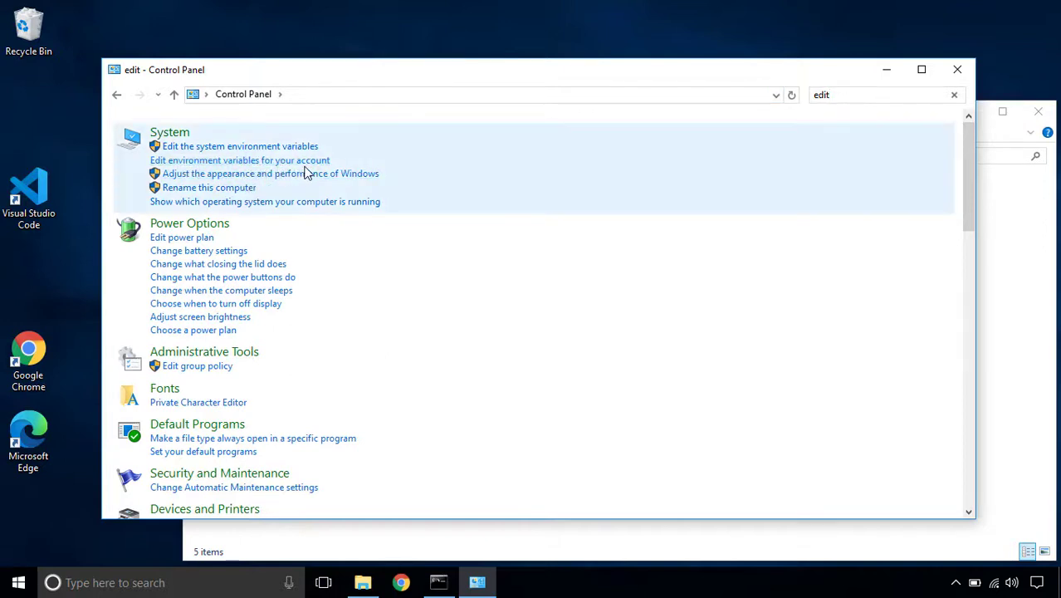
click(239, 146)
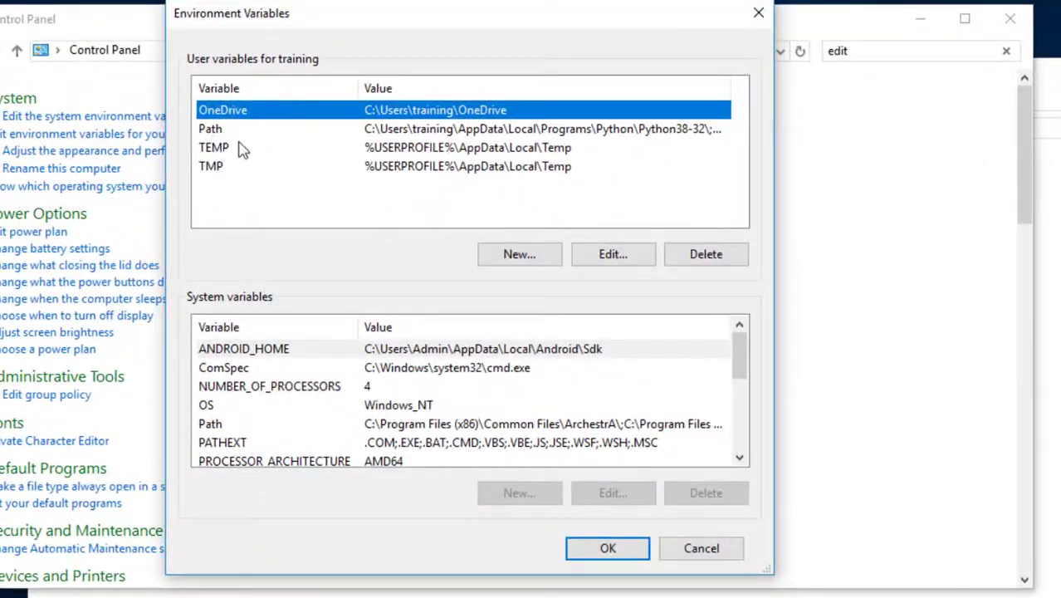
mouse_move(307, 80)
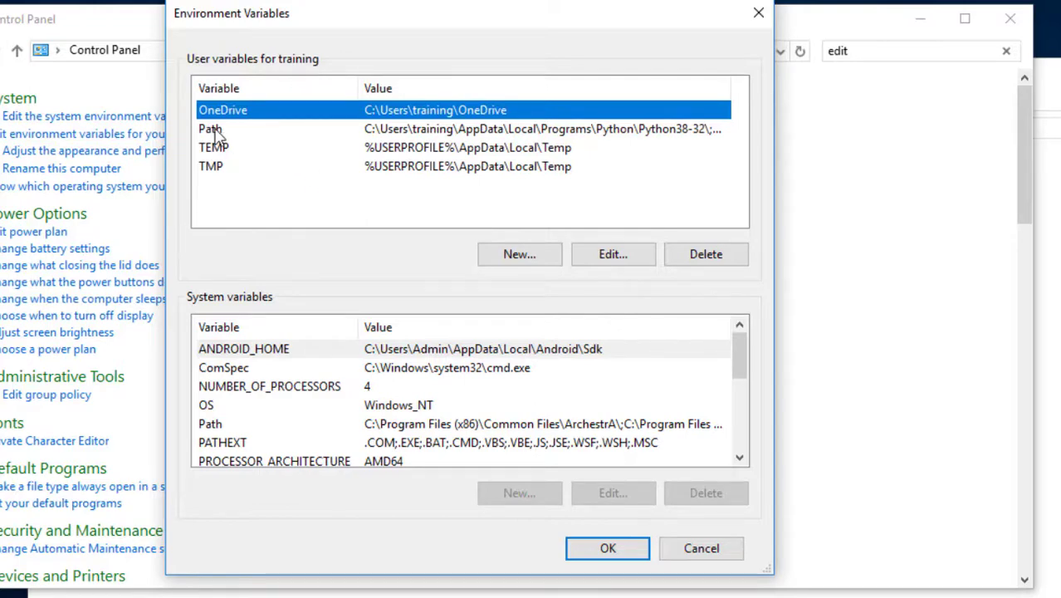
Add C:\Users\training\AppData\Local\Programs\Python\Python38-32\Scripts to the user Path and save
click(211, 129)
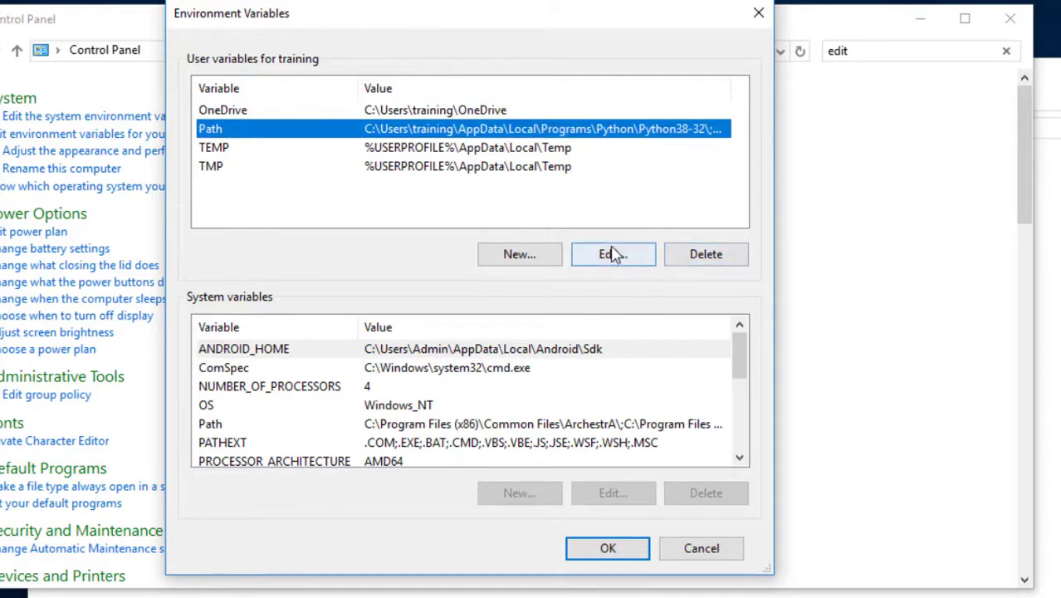
click(612, 254)
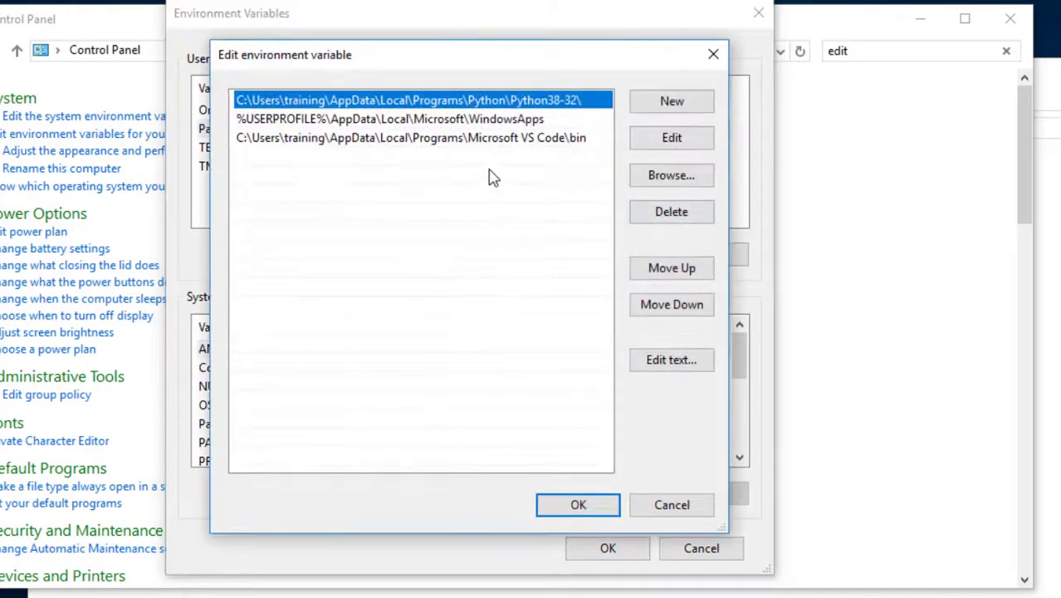
mouse_move(539, 179)
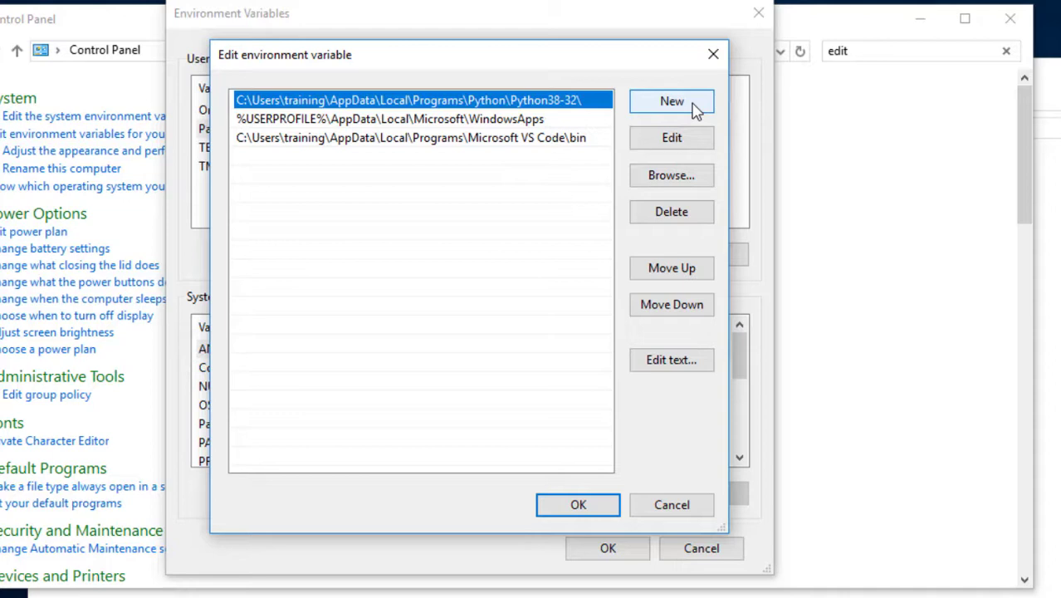
click(671, 102)
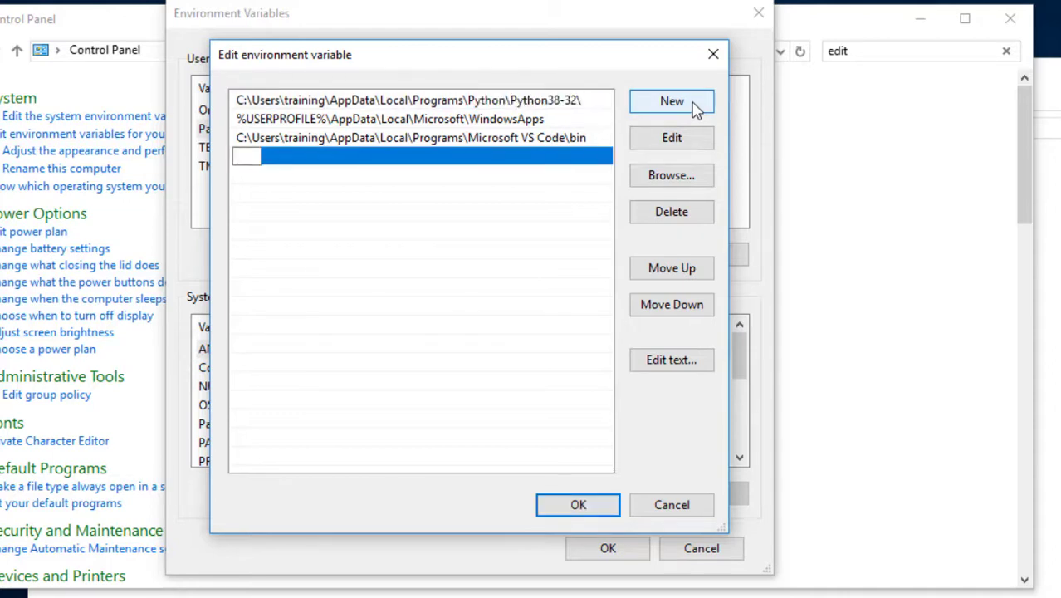
text(C:\Users\training\AppData\Local\Programs\Python\Python38-32\Scripts)
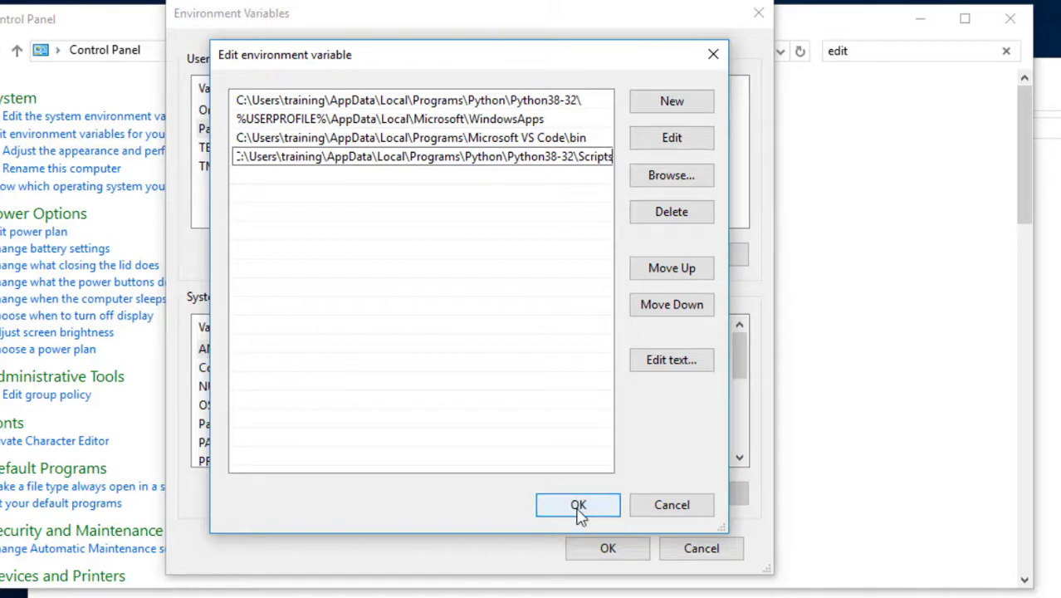
click(578, 504)
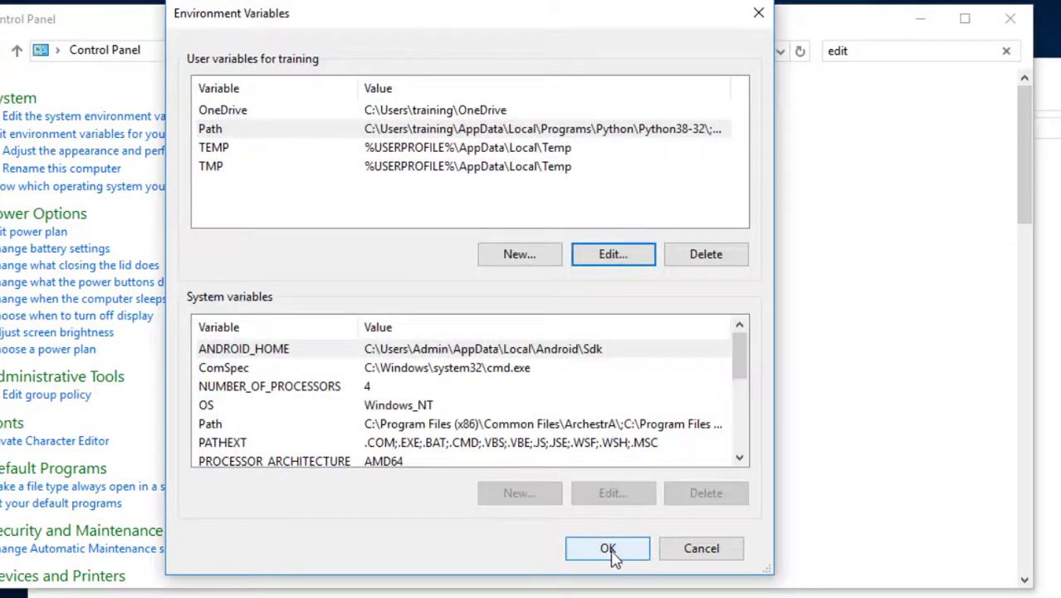
click(608, 548)
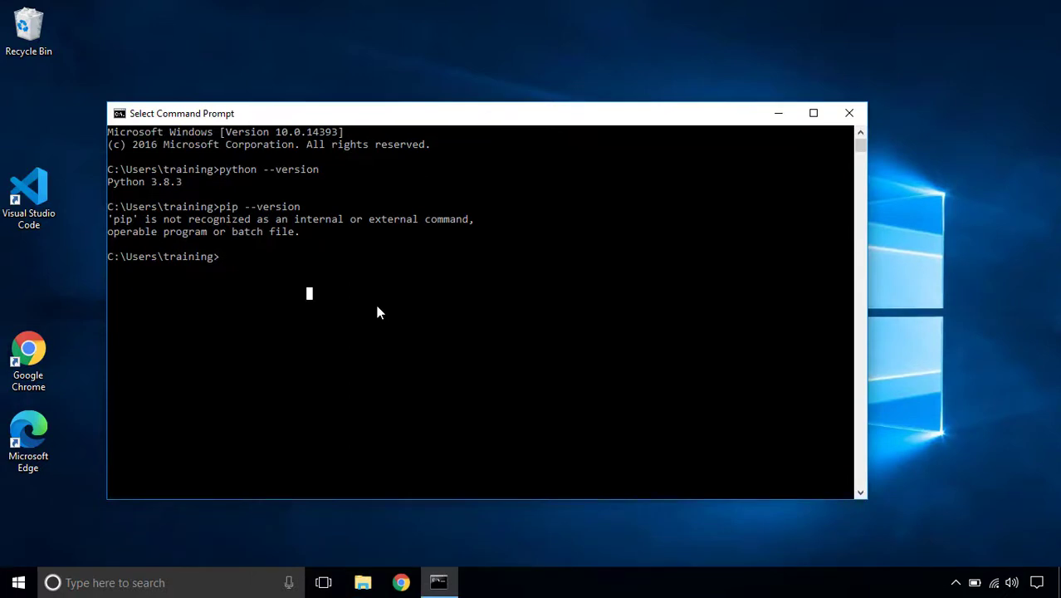
Exit and reopen Command Prompt, then run 'pip --version', now reporting pip 19.2.3
text(ex)
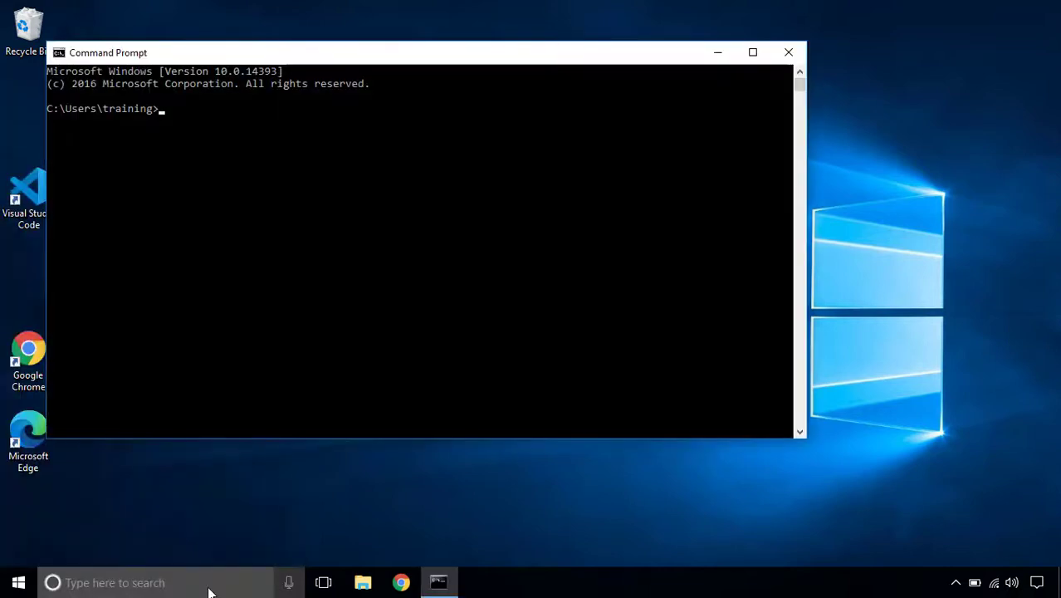
text(pip --version)
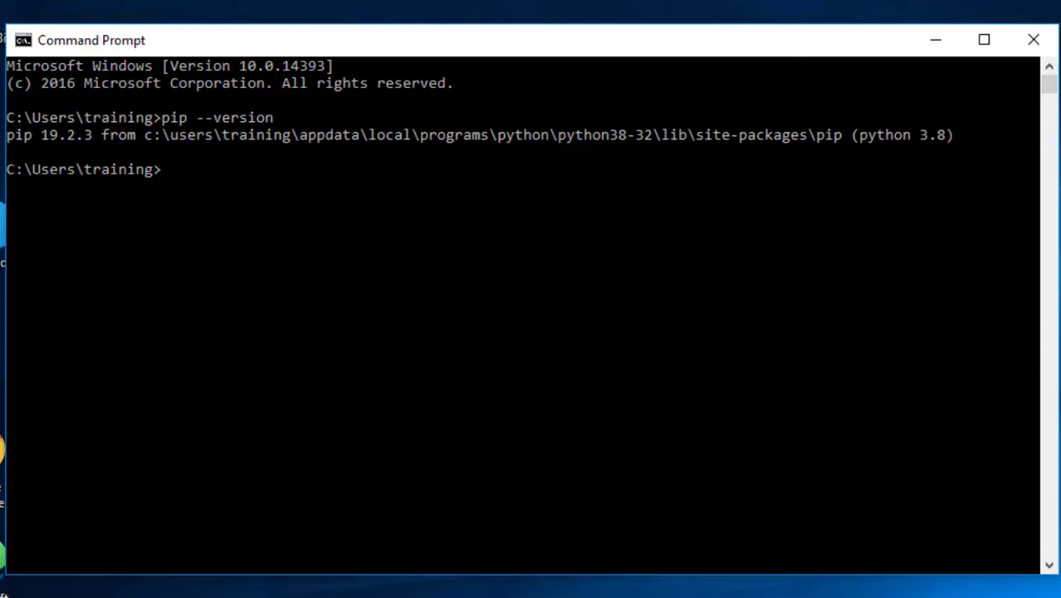
Enter the command 'pip install jupyter' at the prompt
text(pip)
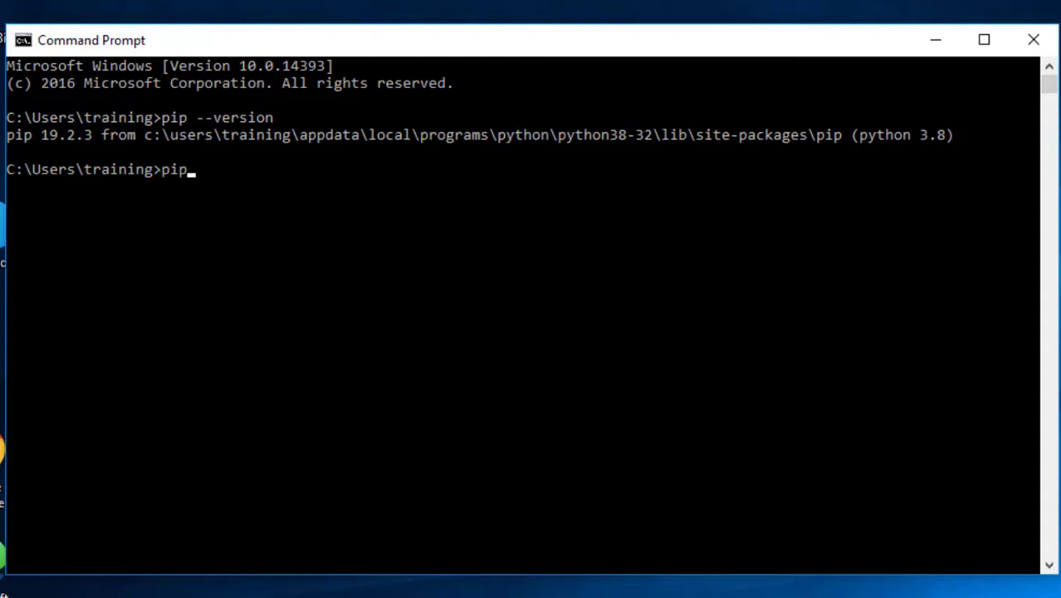
text(install)
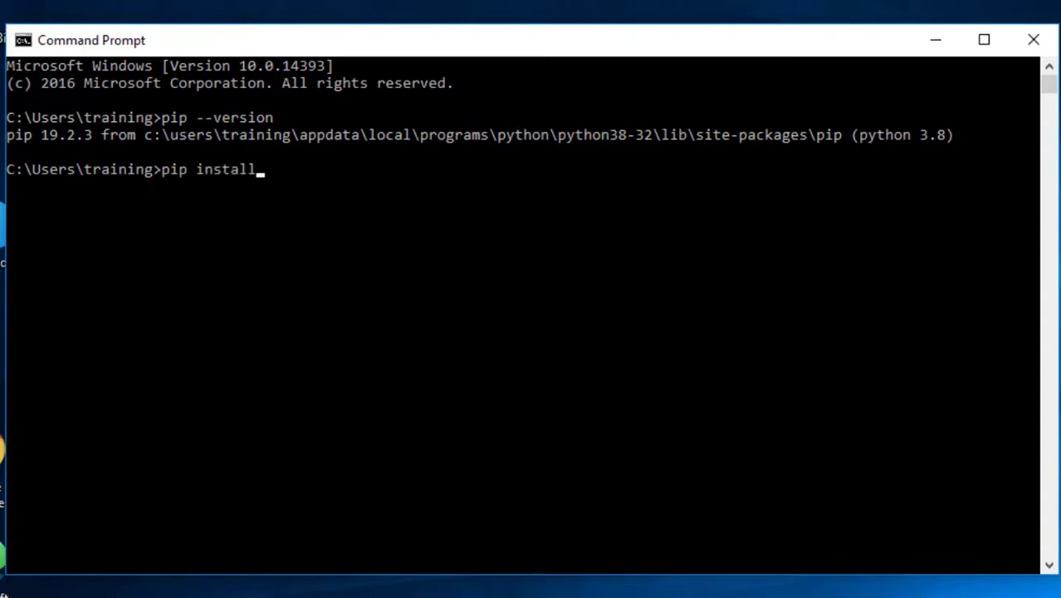
text(jupyter)
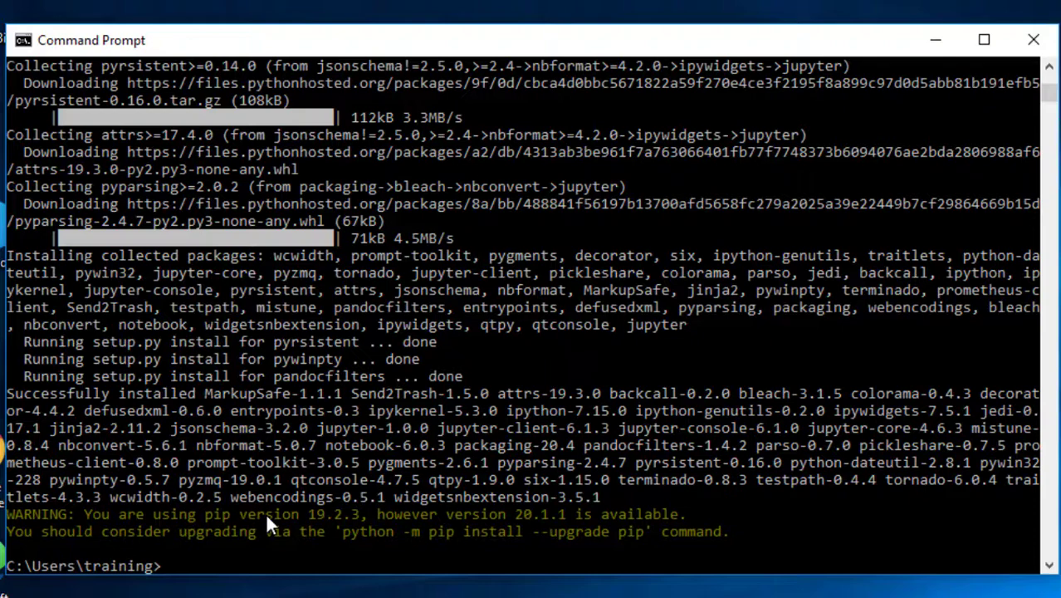
Run 'jupyter notebook', launching the server and a browser tab redirecting to Jupyter
text(j)
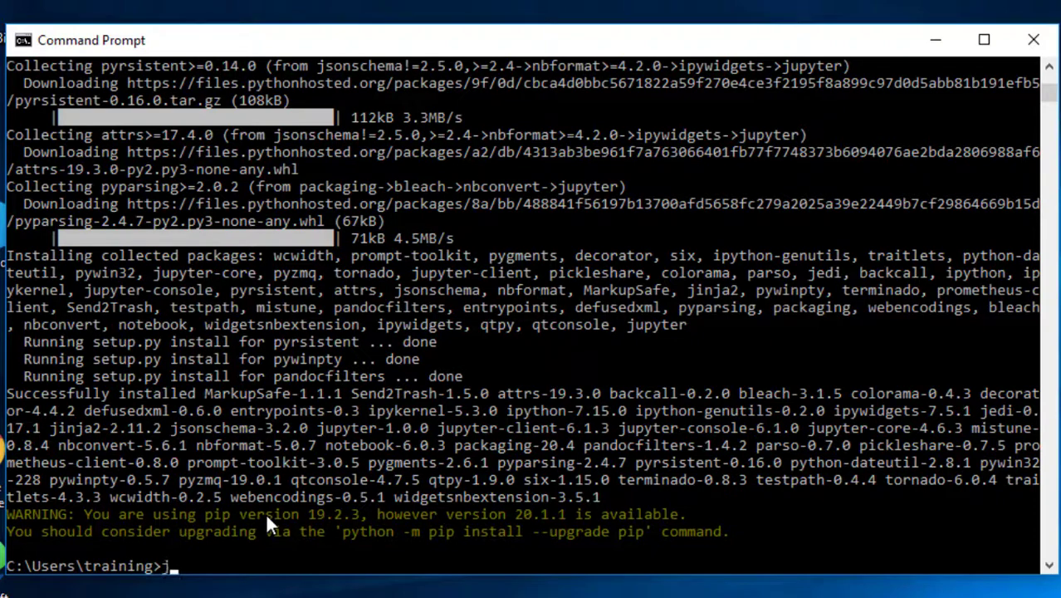
text(upyter notebook)
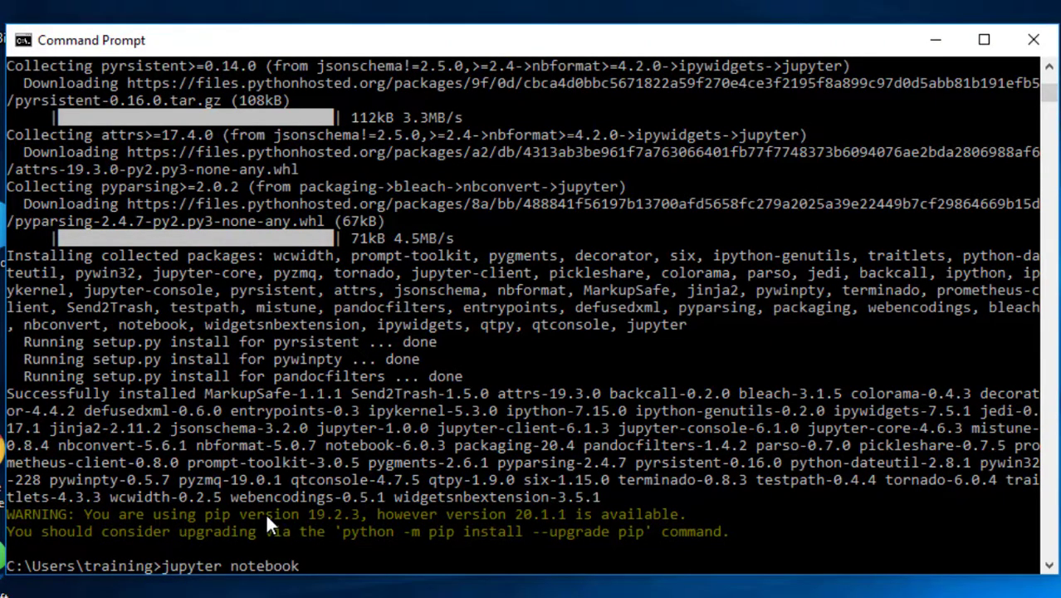
click(983, 40)
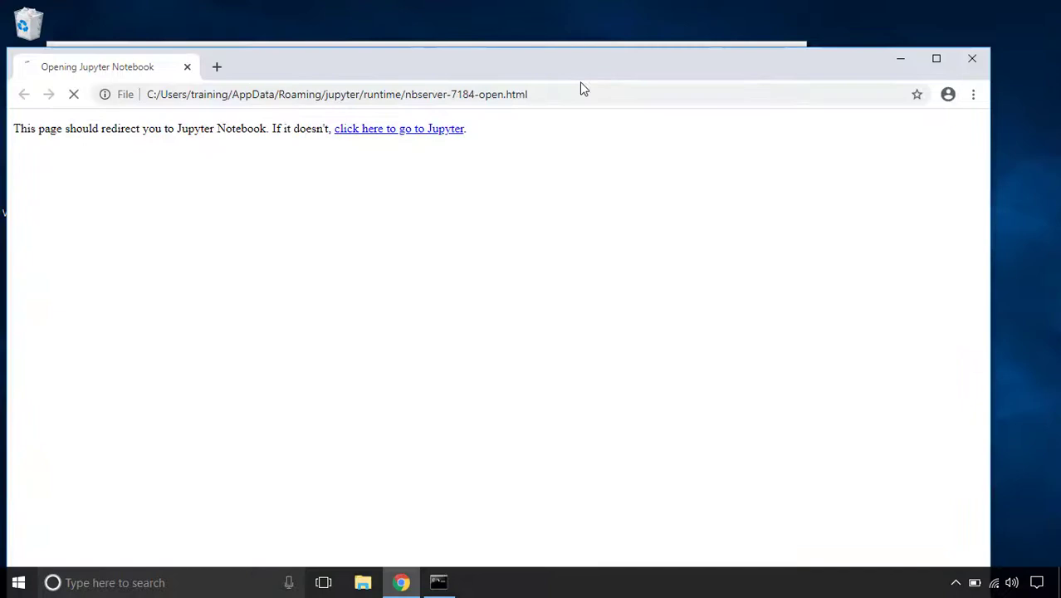
Maximize Chrome showing the Jupyter home tree at localhost:8888/tree with the user's folders
click(398, 129)
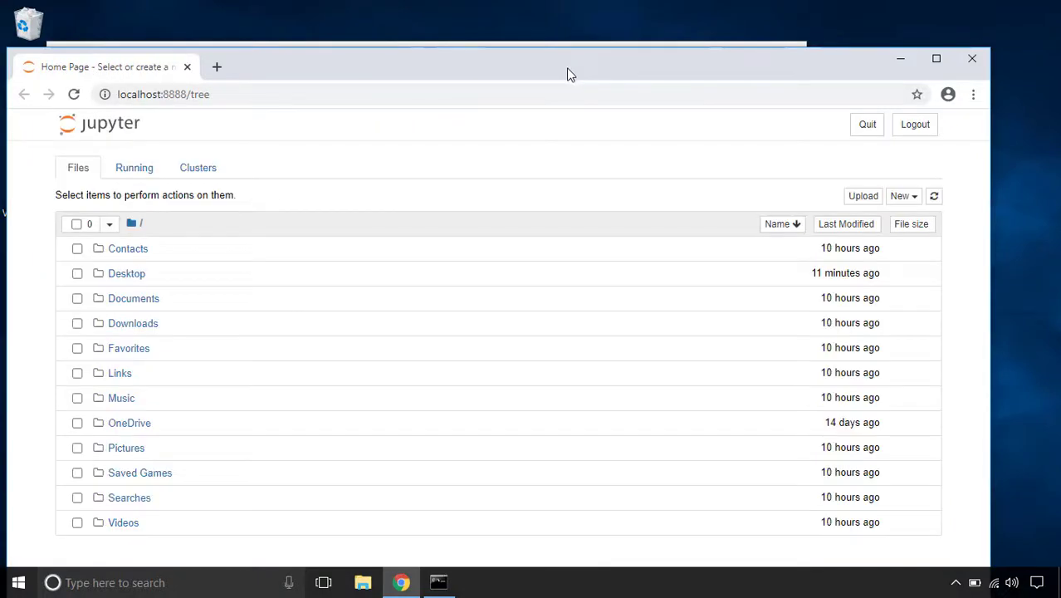
click(936, 58)
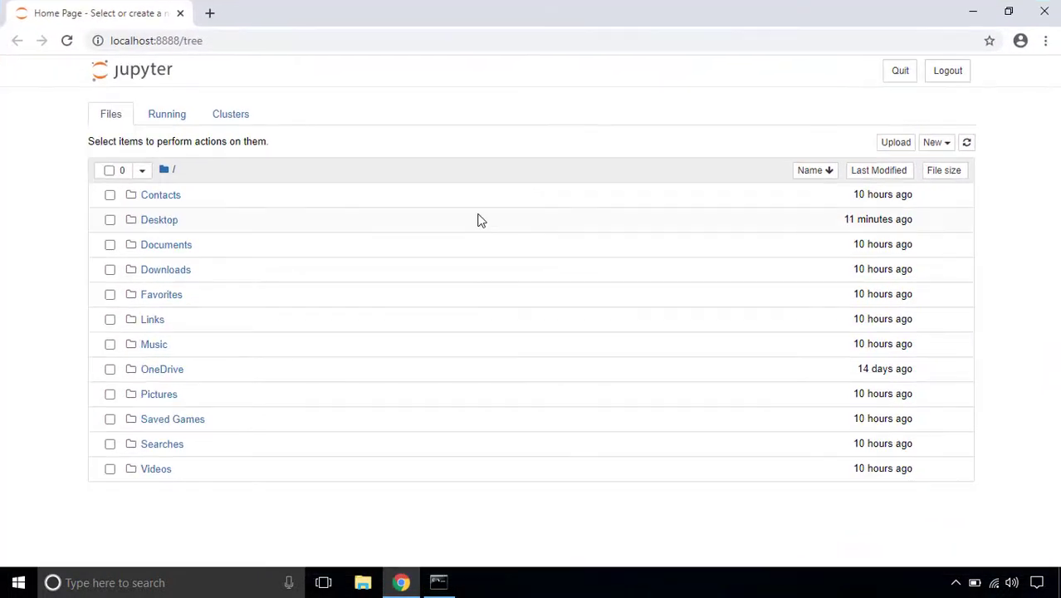